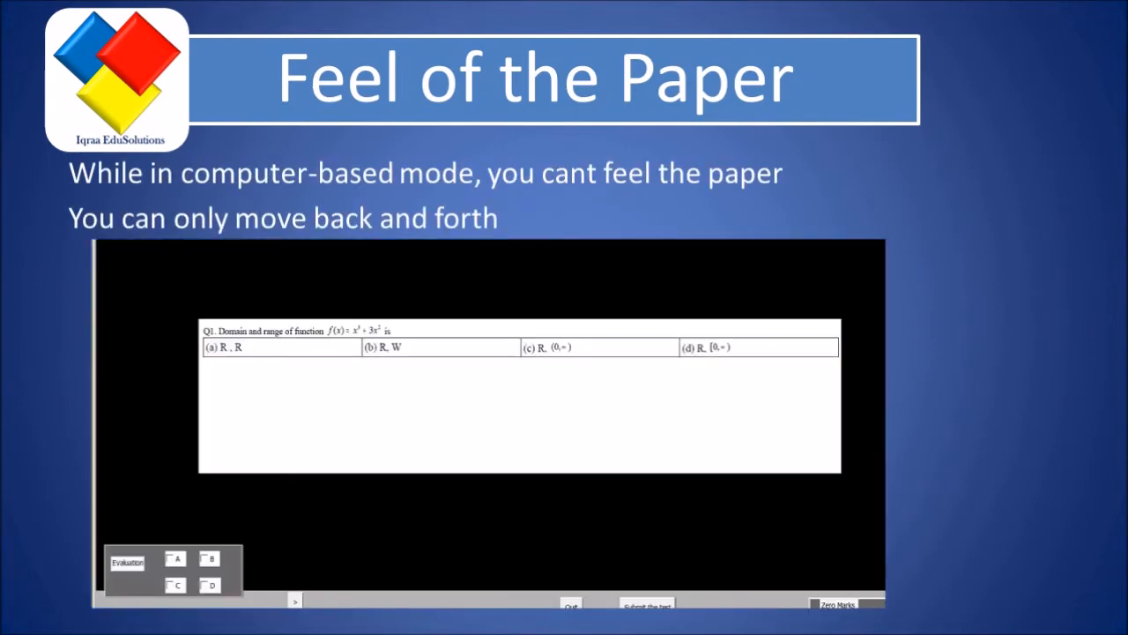
# - Advance the embedded test from Q1 through Q3 to Q4, then move past the Feel of the Paper slide
pyautogui.click(296, 602)
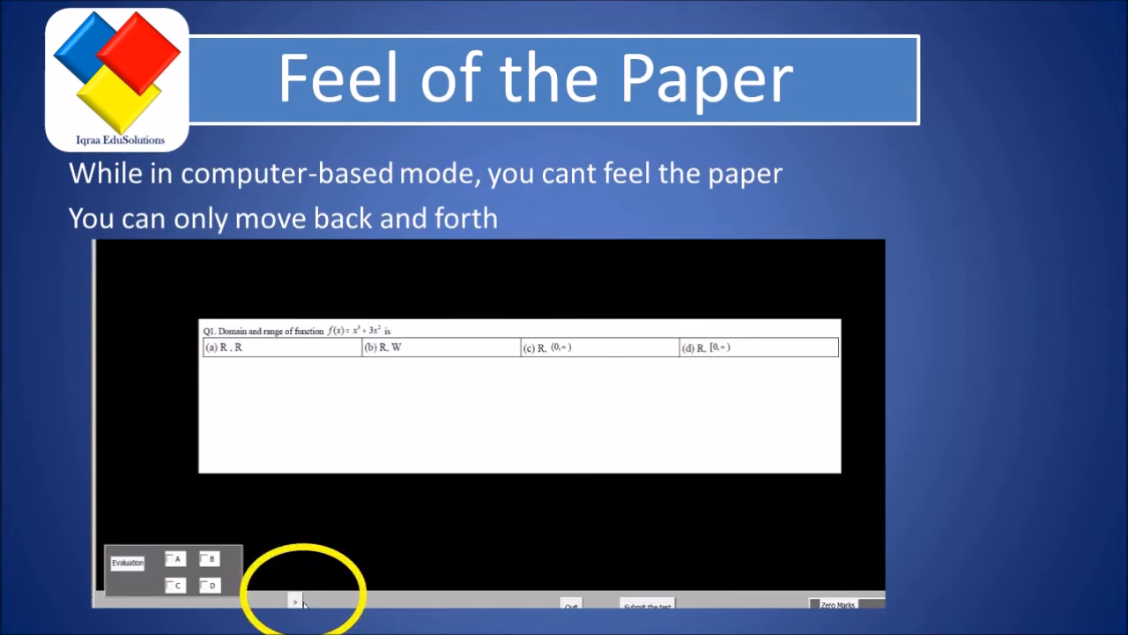
pyautogui.click(296, 601)
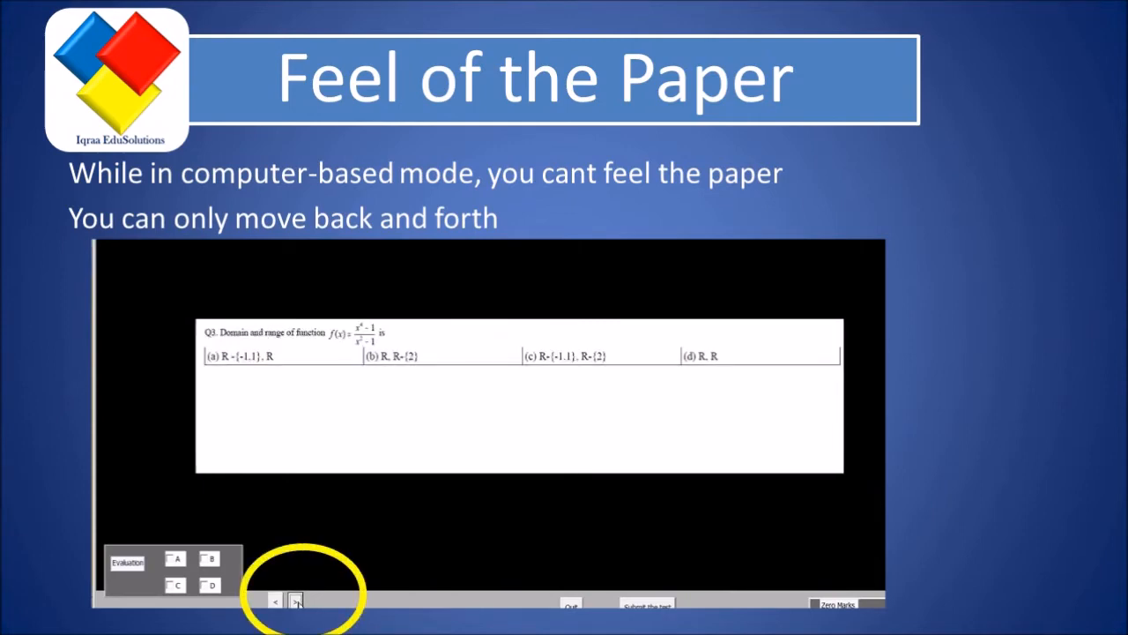
pyautogui.click(296, 603)
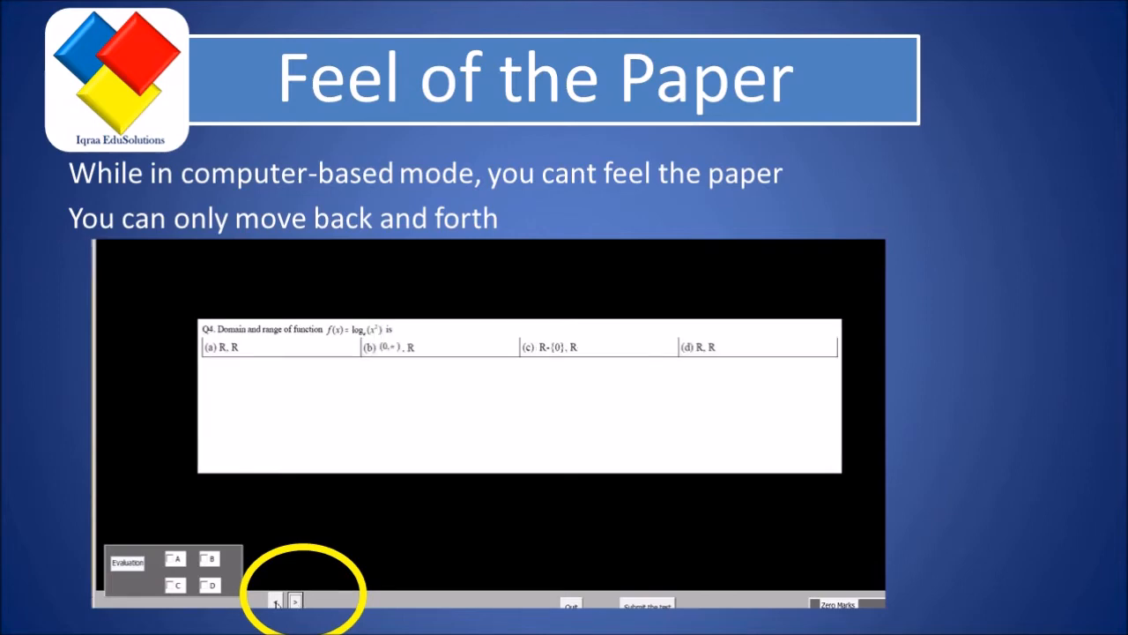
pyautogui.click(275, 599)
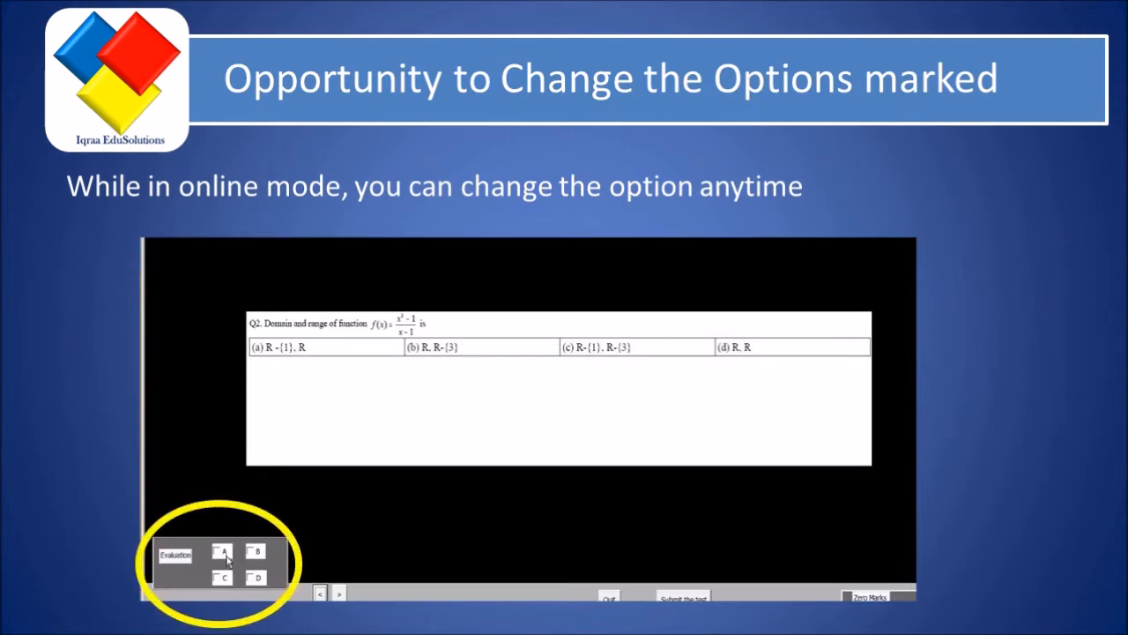
# - Mark option A as the Q2 answer, then switch the marked answer to option B
pyautogui.click(222, 550)
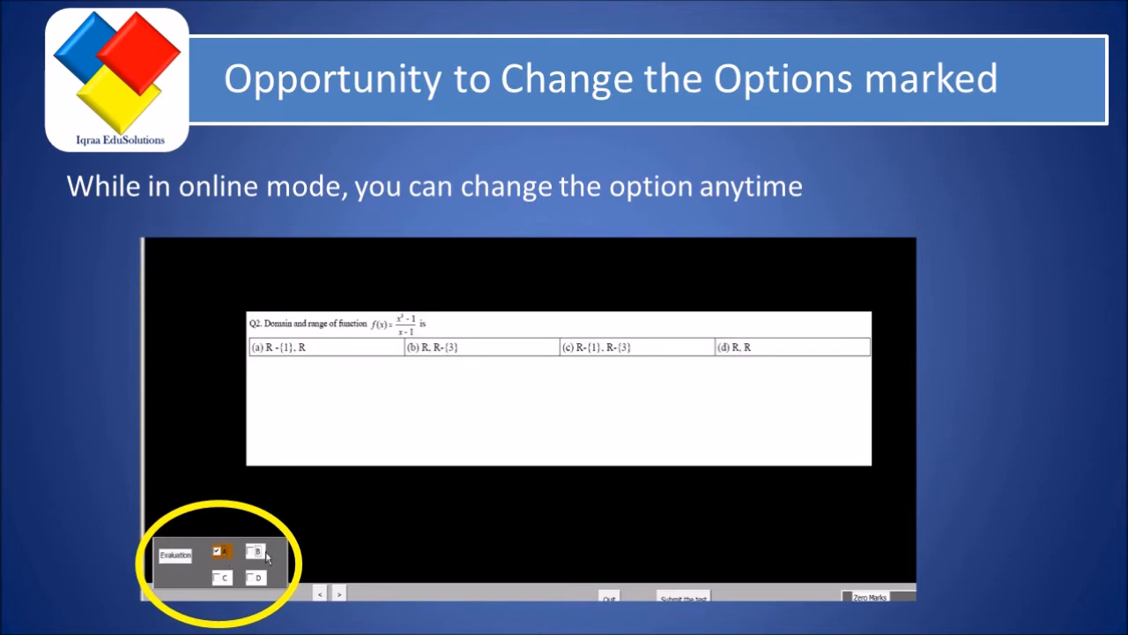
pyautogui.click(256, 550)
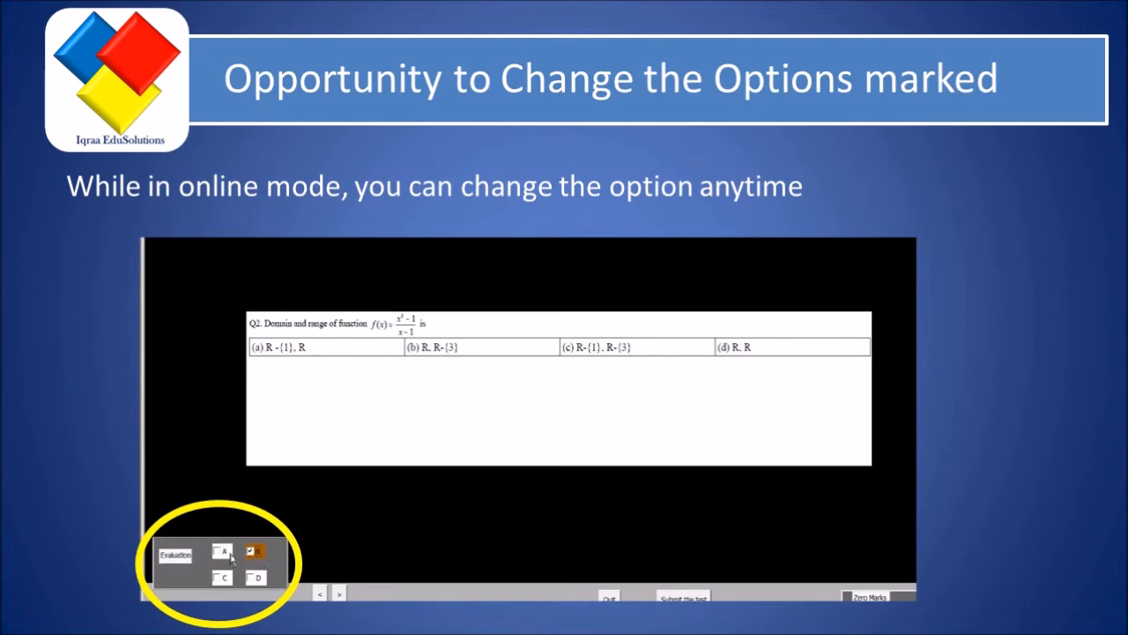